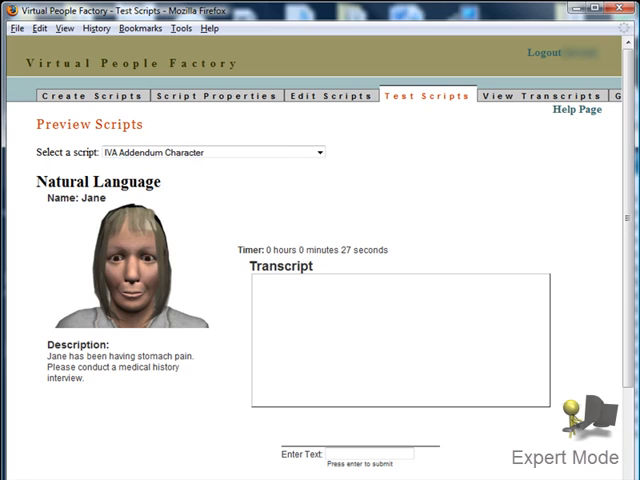
Test Jane with Hello and How are you, suggesting replies 'Hi Doctor' and 'I'm not feeling too well'
{"action": "type", "text": "H"}
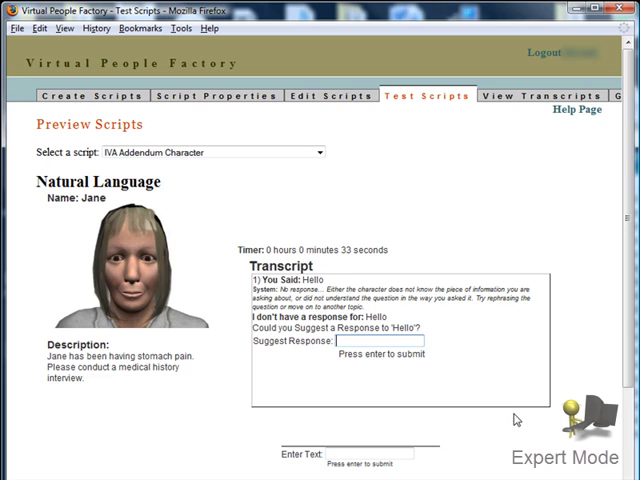
{"action": "type", "text": "Hi Doctor"}
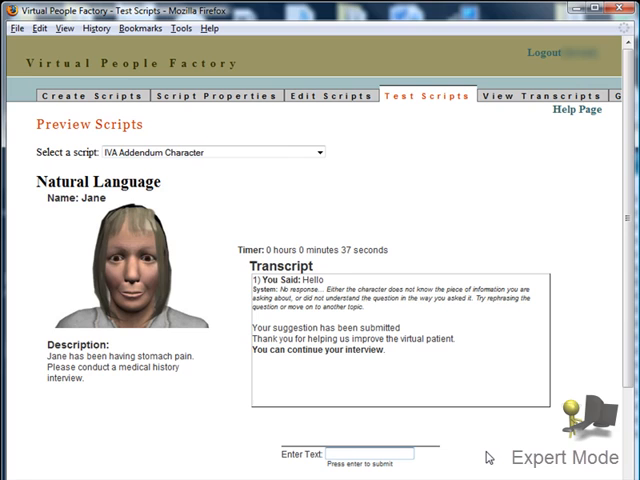
{"action": "type", "text": "How are you"}
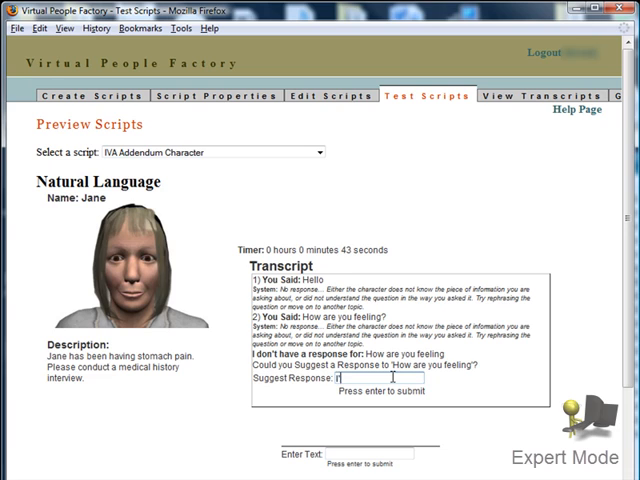
{"action": "type", "text": "I'm not feeling to"}
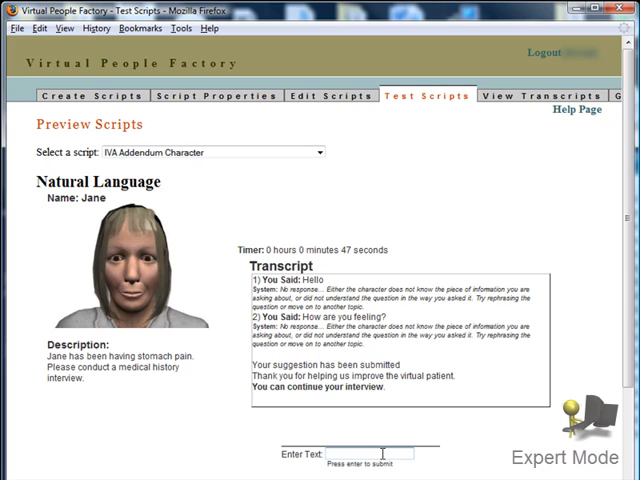
Ask What's wrong and submit the suggested reply about having awful stomach pains
{"action": "type", "text": "What"}
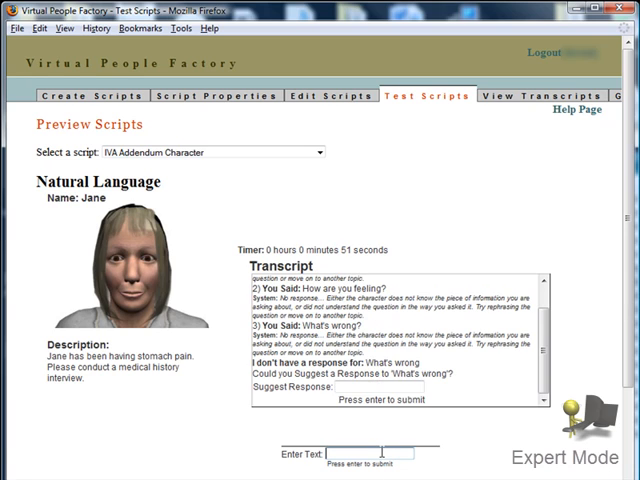
{"action": "left_click", "coordinate": [370, 396]}
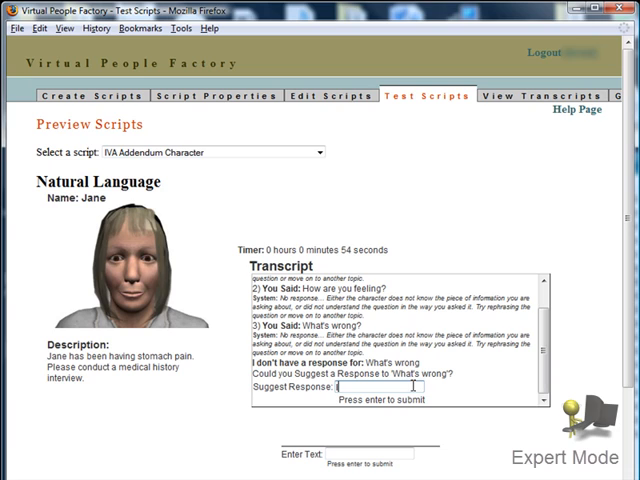
{"action": "type", "text": "I've been hav"}
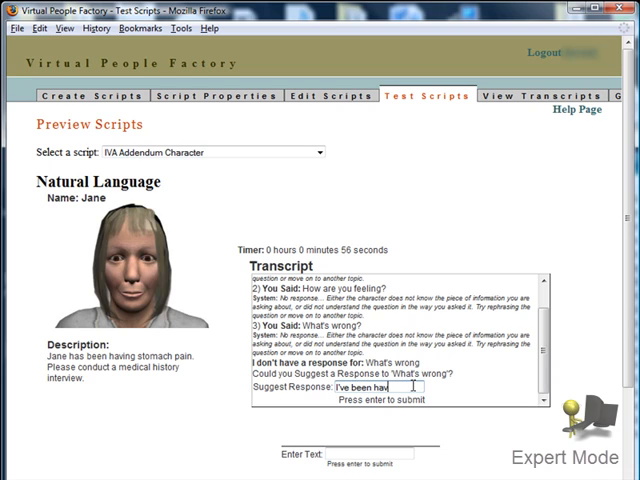
{"action": "type", "text": "been having awful sto"}
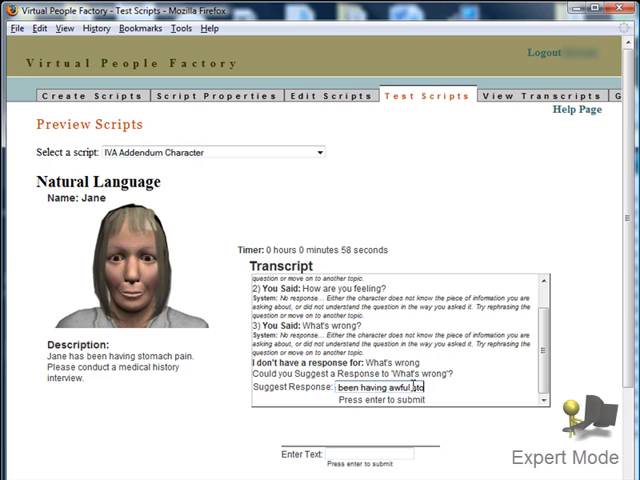
{"action": "key", "text": "enter"}
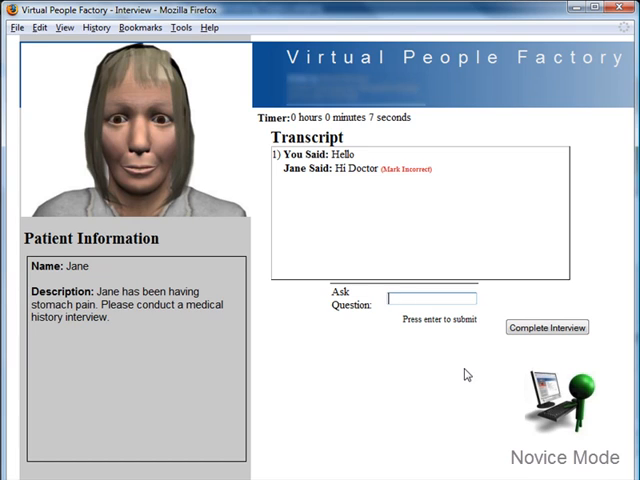
Ask Jane Tell me what's going on, What's wrong, When and How it started, then mark her wrong answer incorrect
{"action": "type", "text": "Tell me wh"}
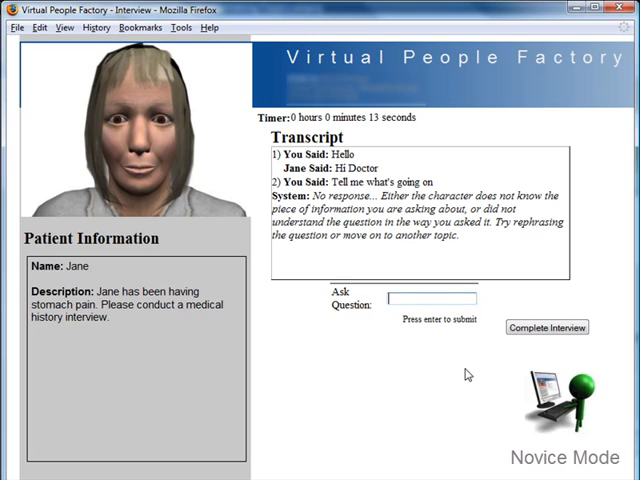
{"action": "type", "text": "Tell me"}
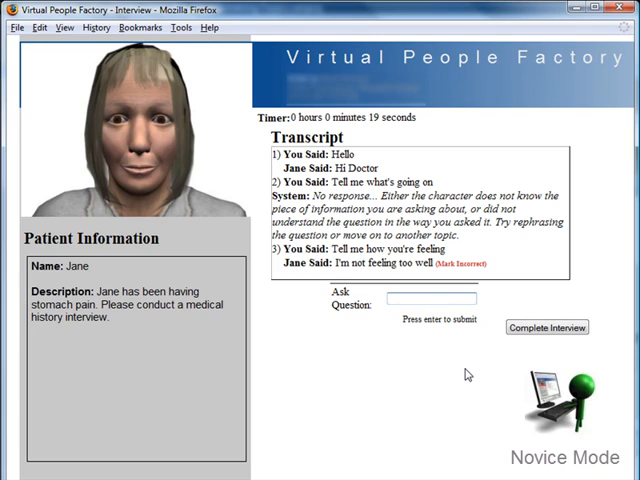
{"action": "type", "text": "W"}
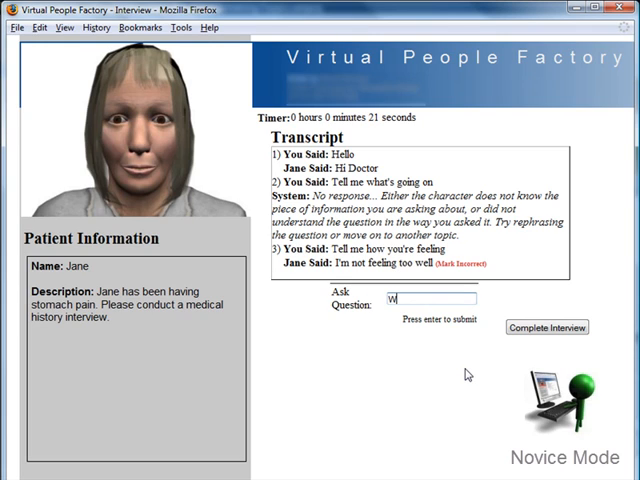
{"action": "type", "text": "hat's wro"}
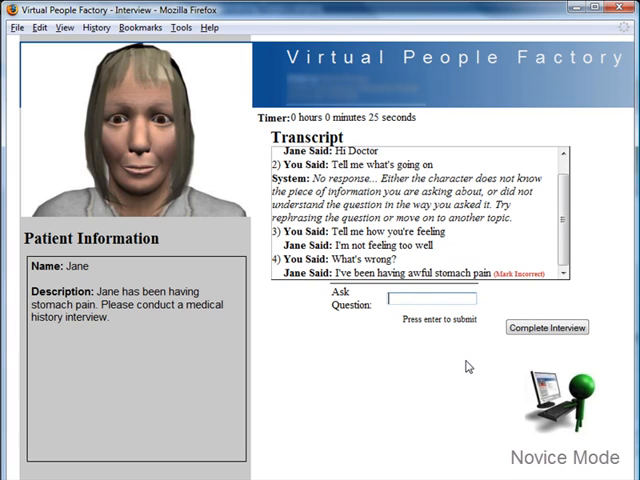
{"action": "type", "text": "Whe"}
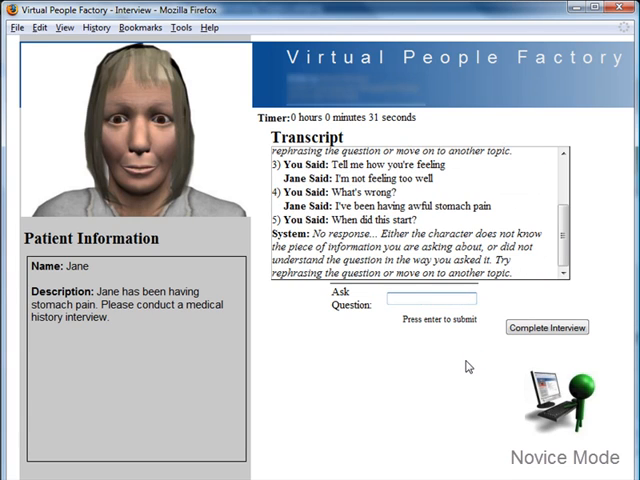
{"action": "type", "text": "Ho"}
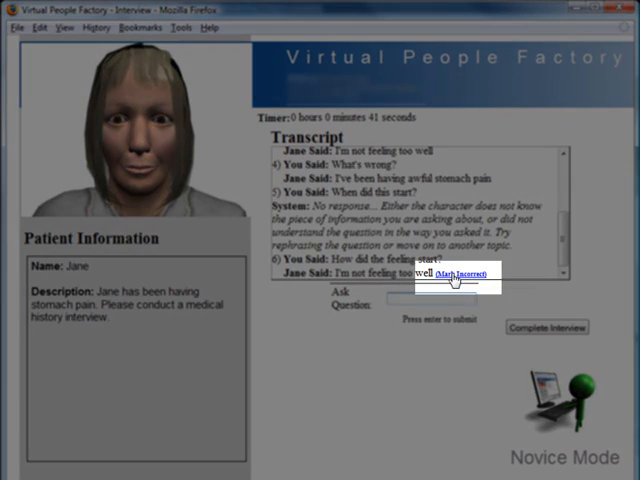
{"action": "left_click", "coordinate": [456, 277]}
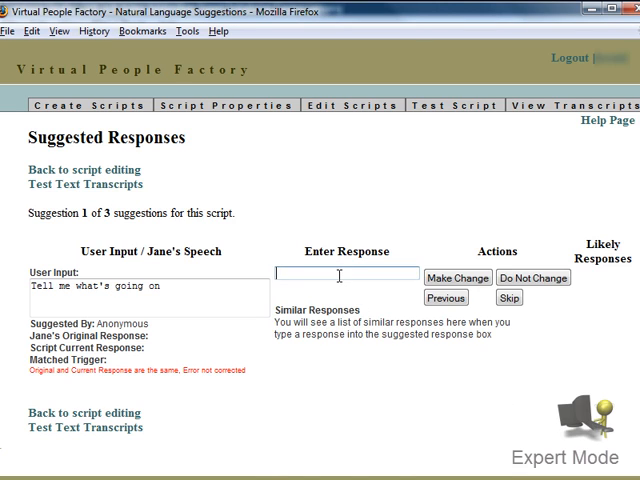
Enter 'I'm not feeling too well' as the response for Tell me what's going on and accept the change
{"action": "type", "text": "I'm"}
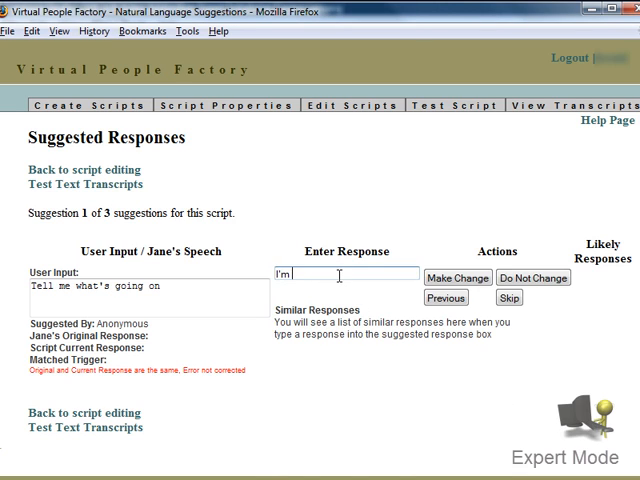
{"action": "type", "text": "not feeling"}
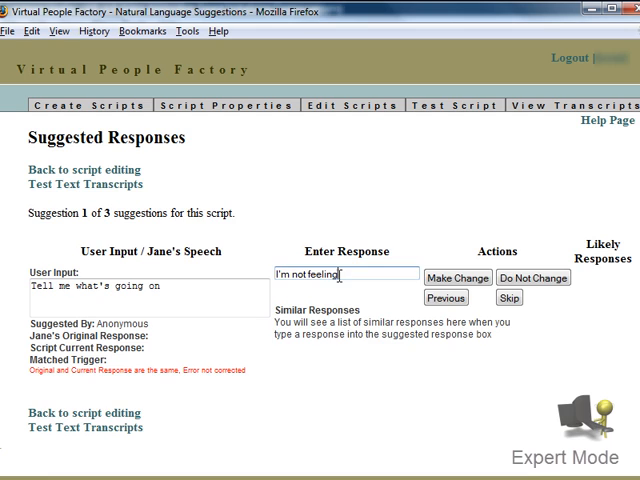
{"action": "type", "text": "too well"}
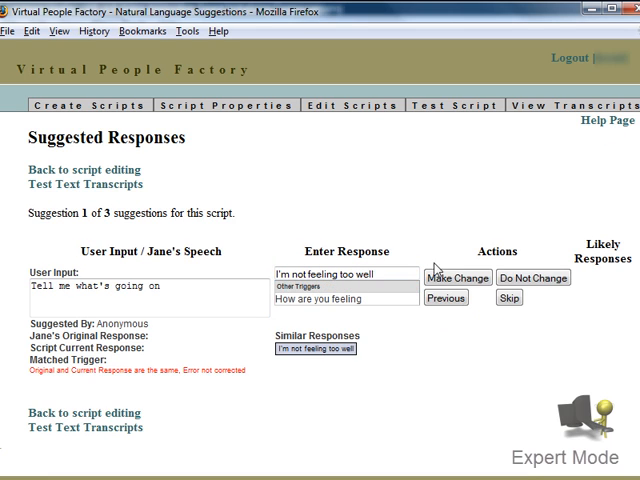
{"action": "mouse_move", "coordinate": [457, 277]}
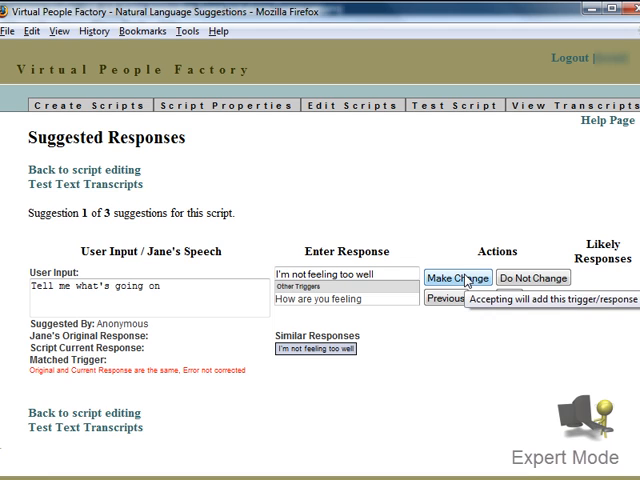
{"action": "left_click", "coordinate": [457, 278]}
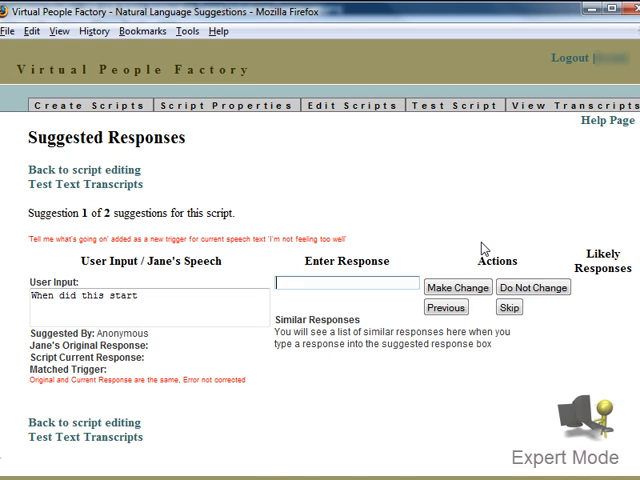
Enter 'About a week ago' as Jane's reply to When did this start
{"action": "type", "text": "Ab"}
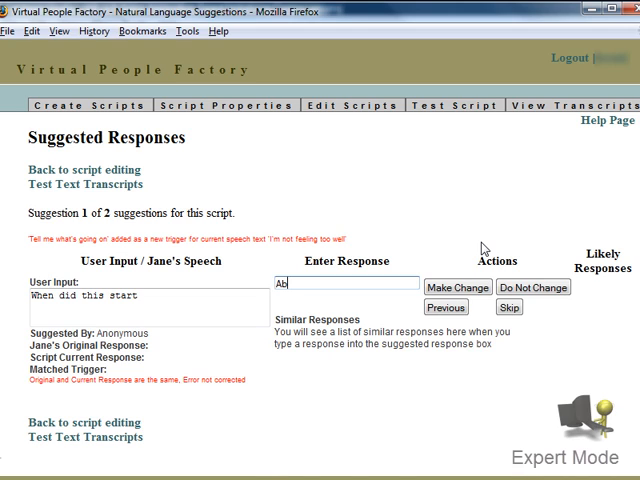
{"action": "type", "text": "About a week ago"}
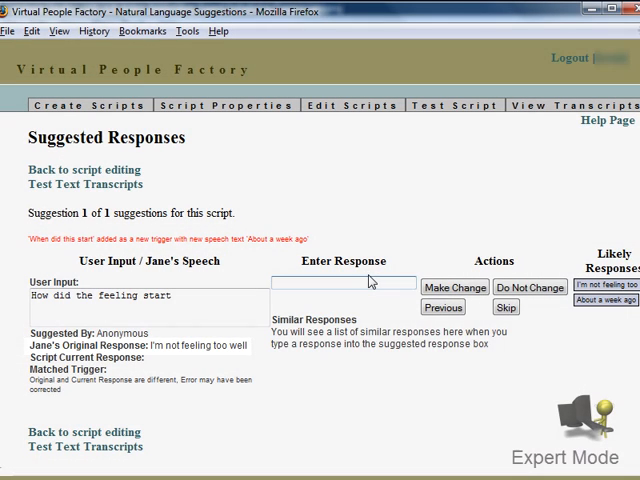
Enter Jane's reply that the pain started mild and is now sharp and constant, and accept it
{"action": "type", "text": "It started"}
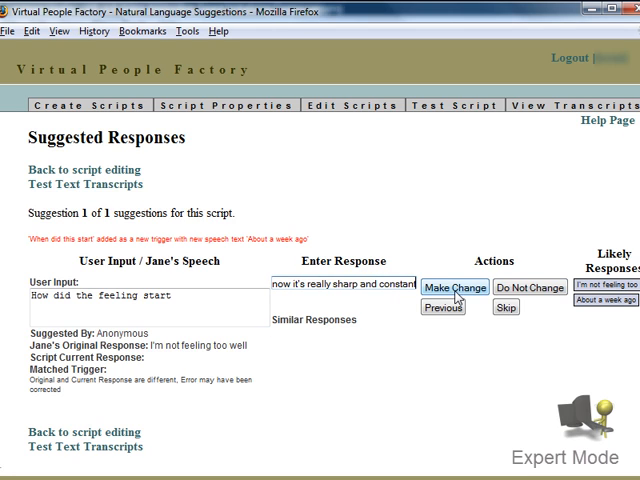
{"action": "left_click", "coordinate": [455, 287]}
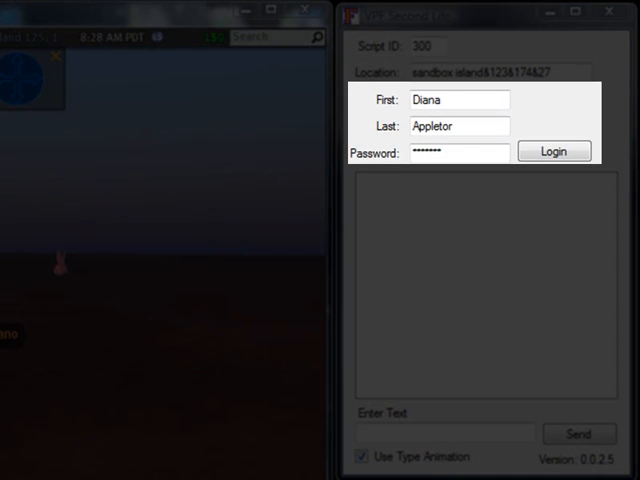
Log Diana Appletor into Sandbox Island and begin typing a greeting in Local Chat
{"action": "left_click", "coordinate": [553, 151]}
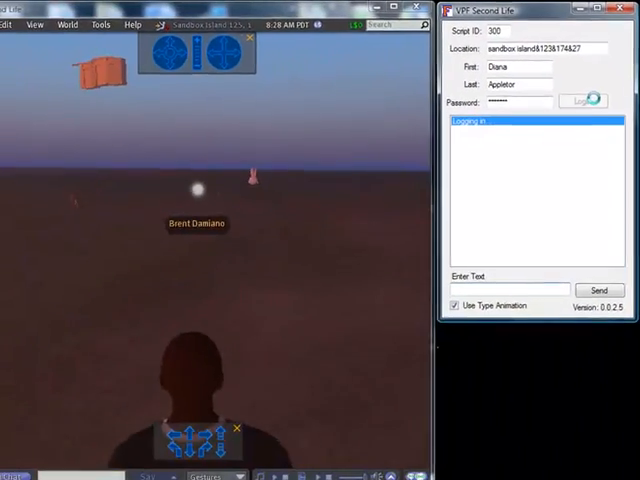
{"action": "left_click", "coordinate": [582, 95]}
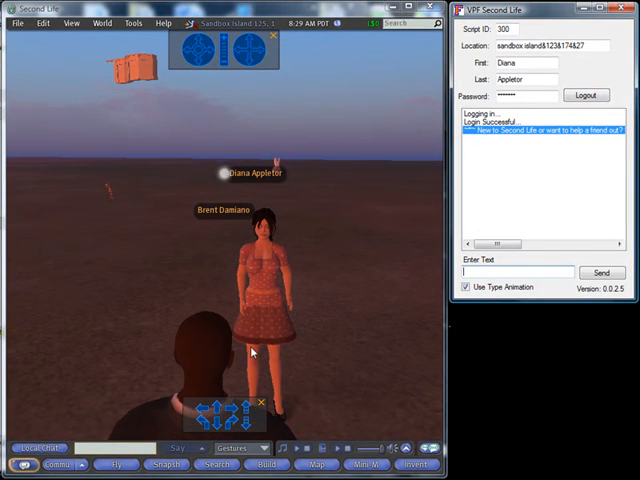
{"action": "type", "text": "He"}
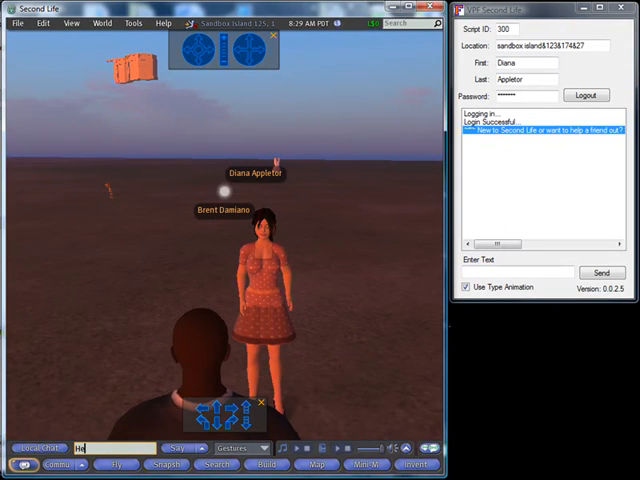